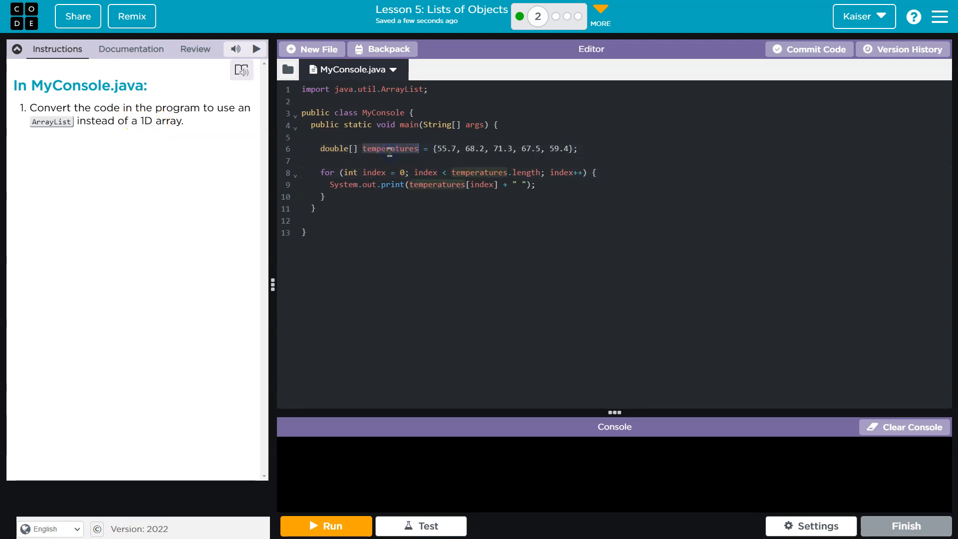
pyautogui.moveTo(354, 172)
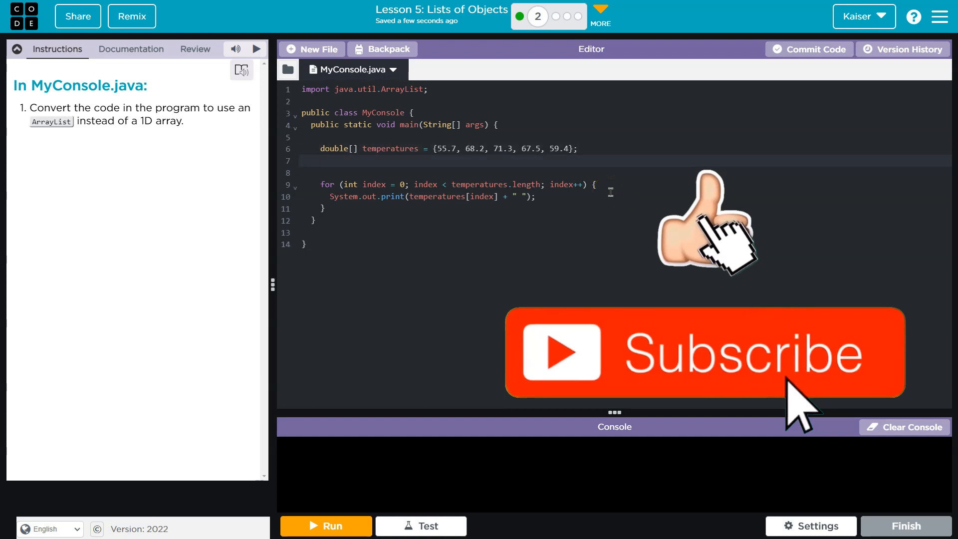
# Declare ArrayList<Double> temperatures = new ArrayList<Double>() below the double array
pyautogui.write('ArrayList')
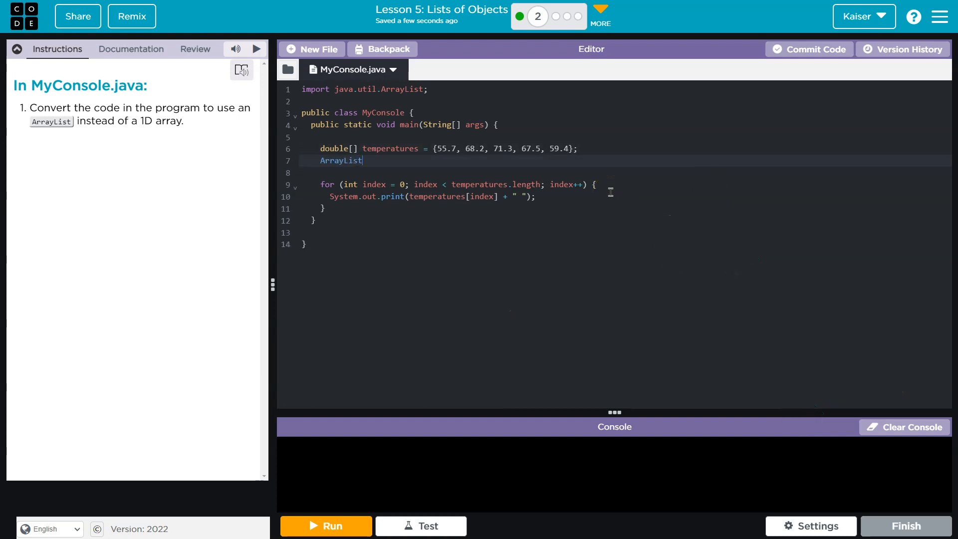
pyautogui.write('<doub')
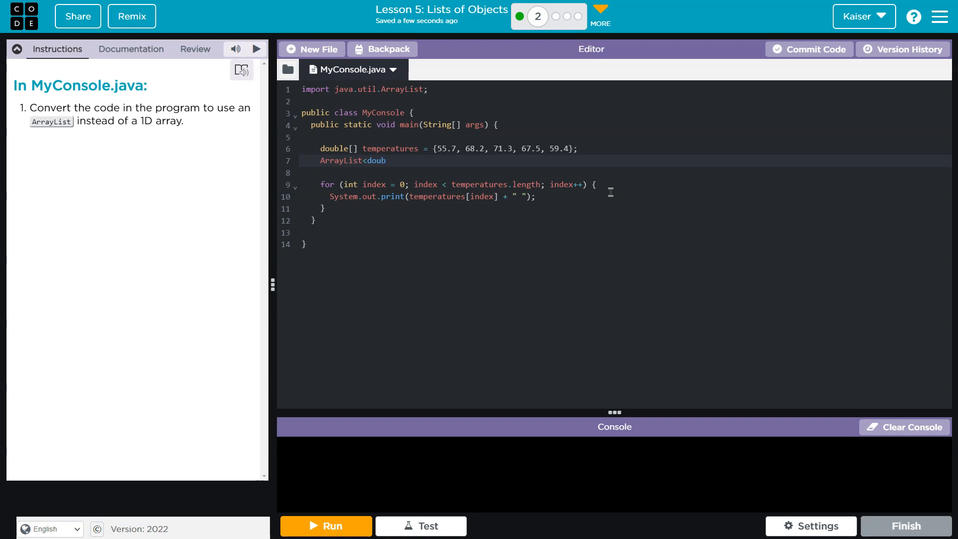
pyautogui.write('le>')
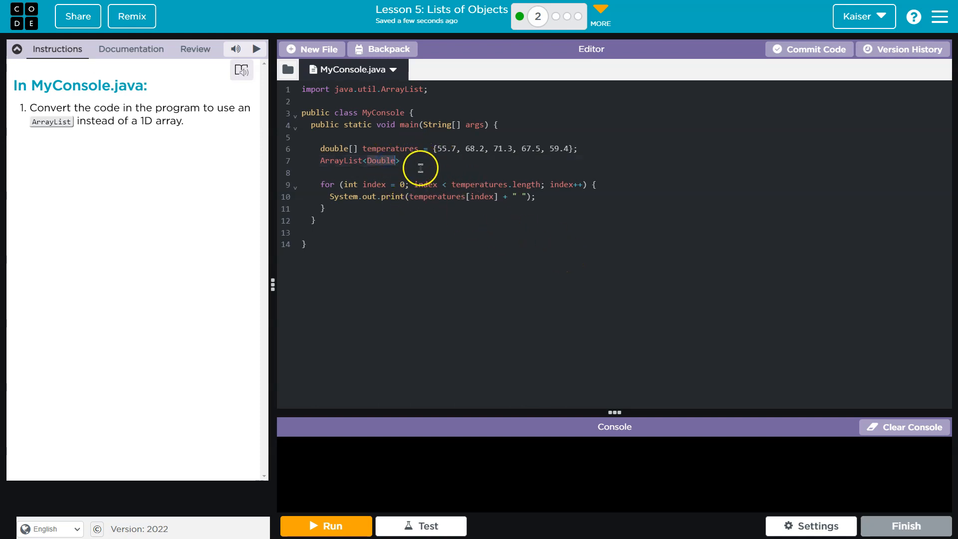
pyautogui.click(409, 160)
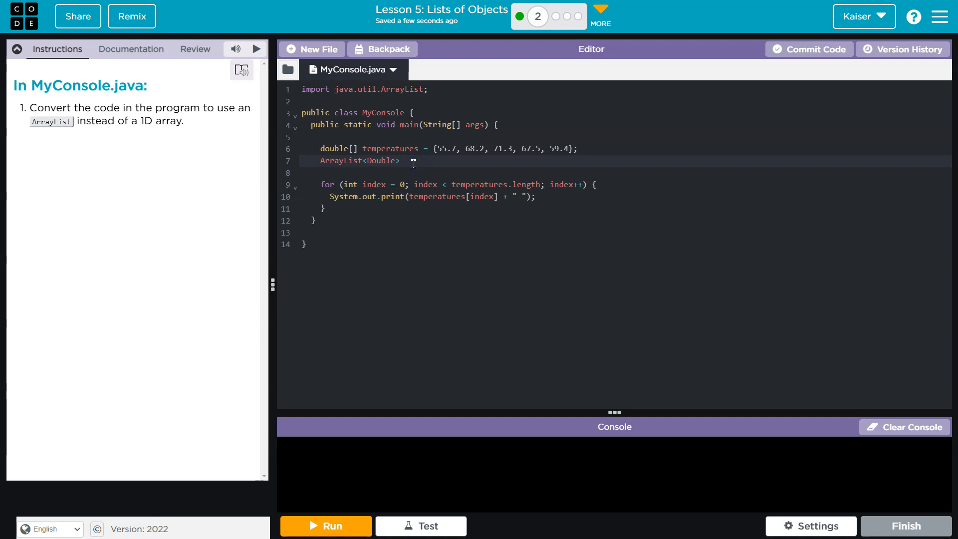
pyautogui.write('te')
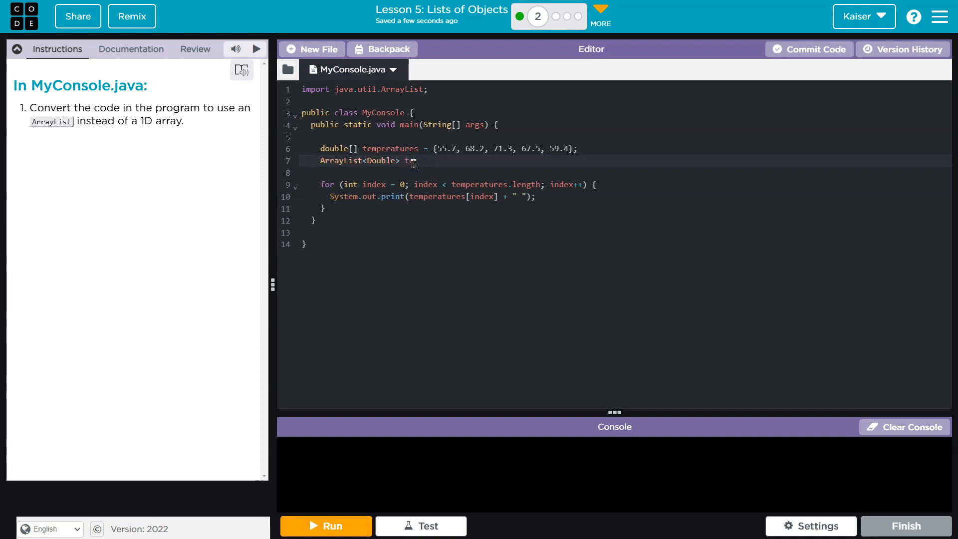
pyautogui.write('emperatures =')
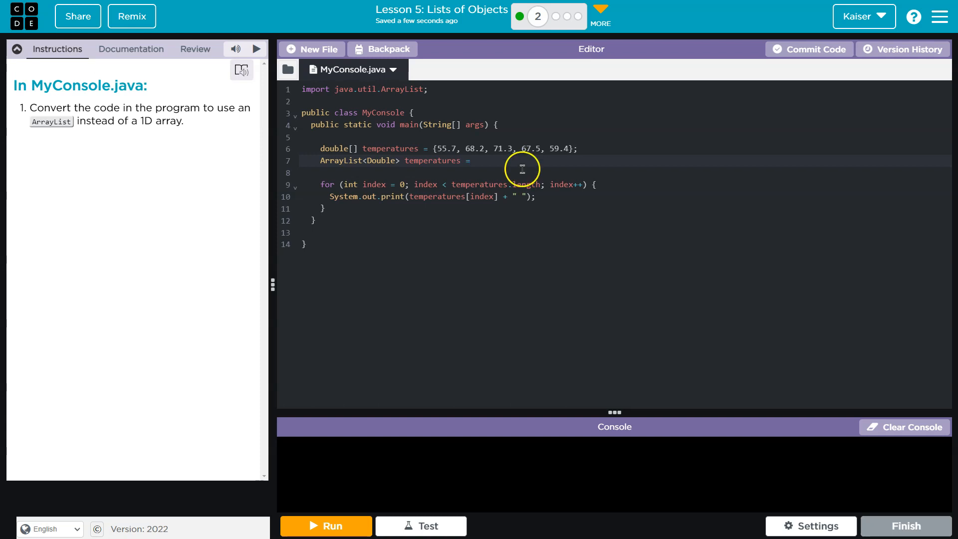
pyautogui.write('new Arra')
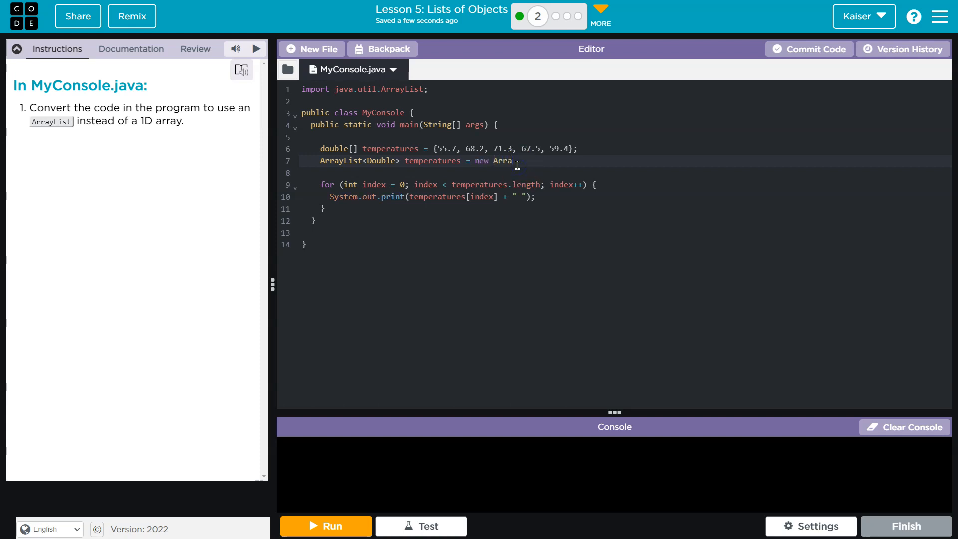
pyautogui.write('yList')
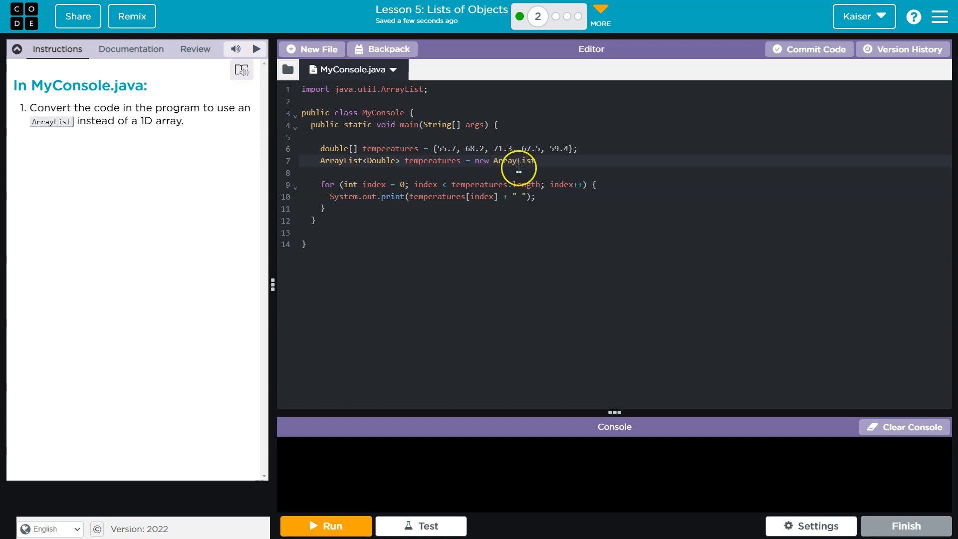
pyautogui.write('<DO')
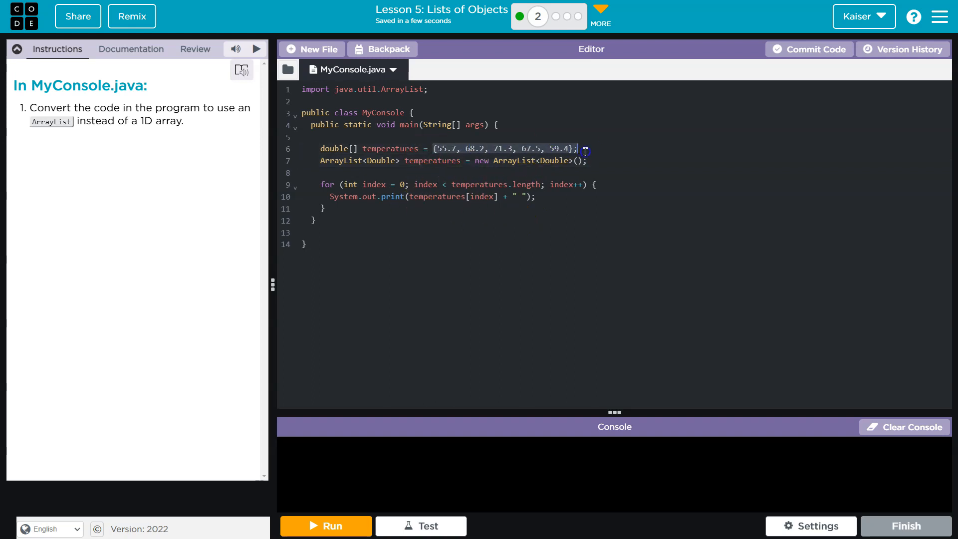
# Add a blank line inside the loop and rename the list to temps
pyautogui.click(441, 148)
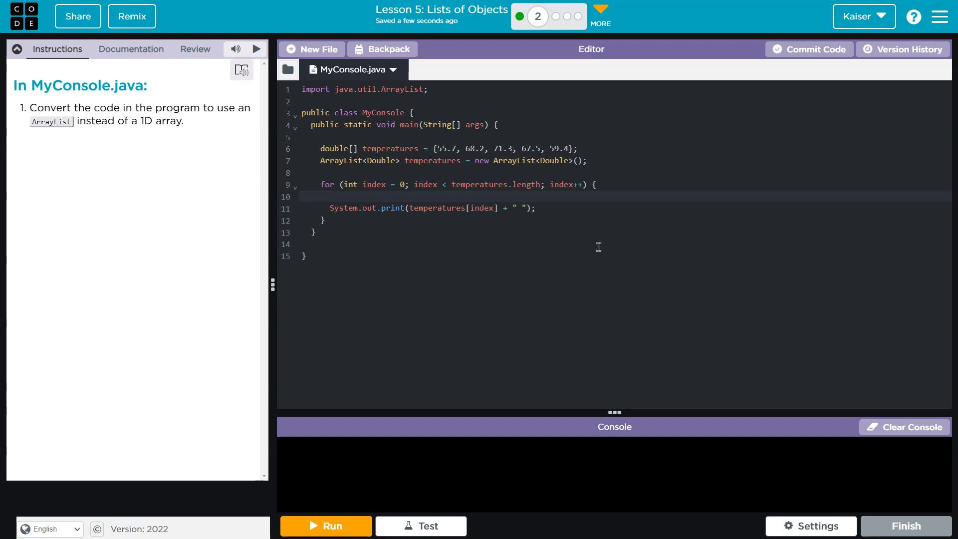
pyautogui.click(330, 197)
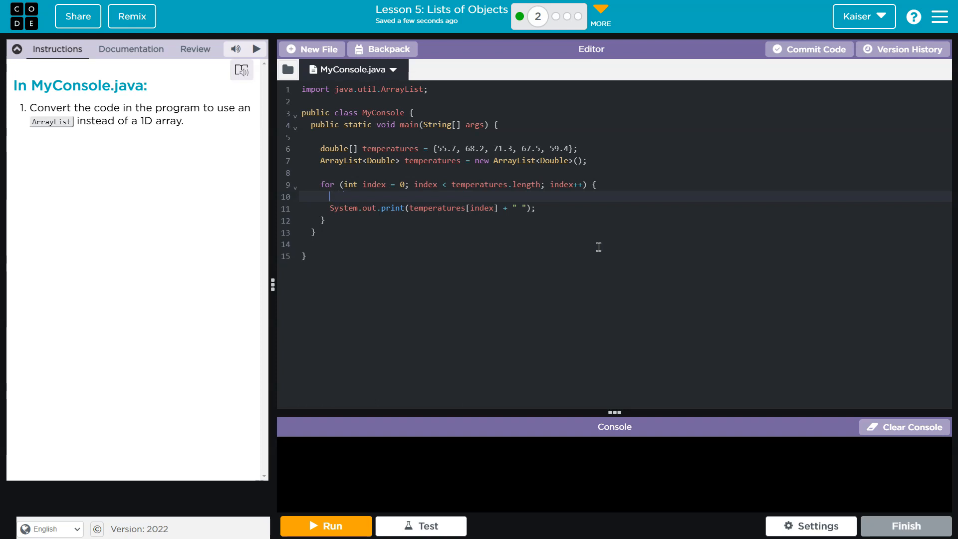
pyautogui.doubleClick(390, 149)
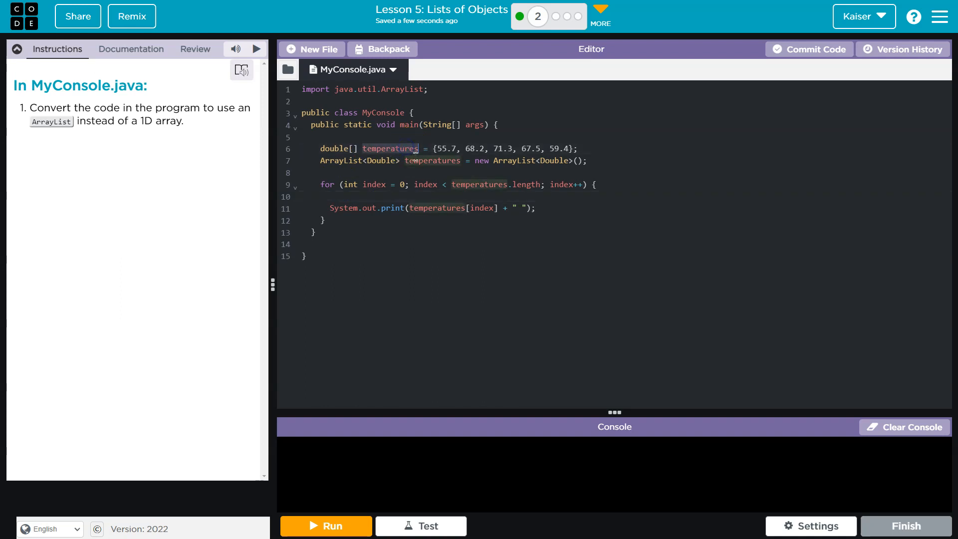
pyautogui.write('temps')
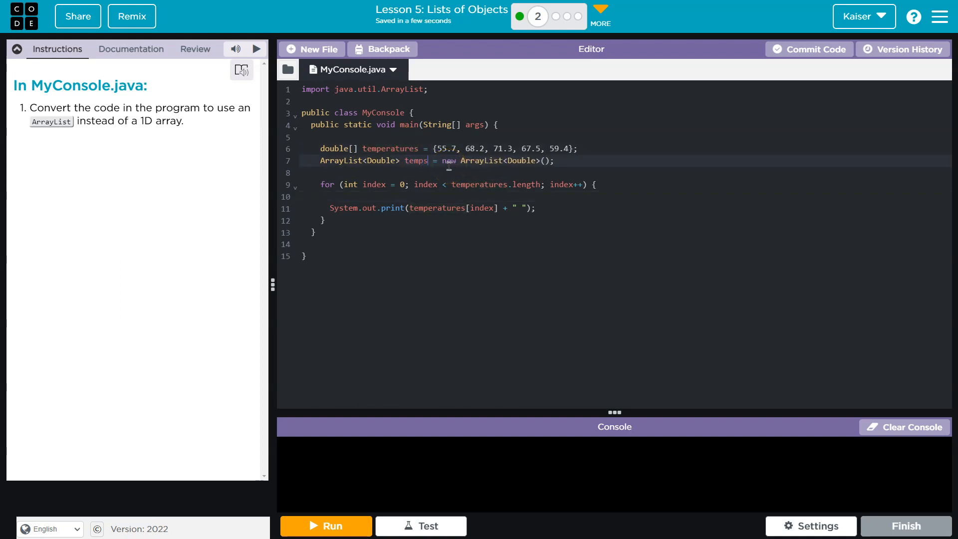
# Write temps.add(temp) on the new line inside the loop
pyautogui.doubleClick(415, 160)
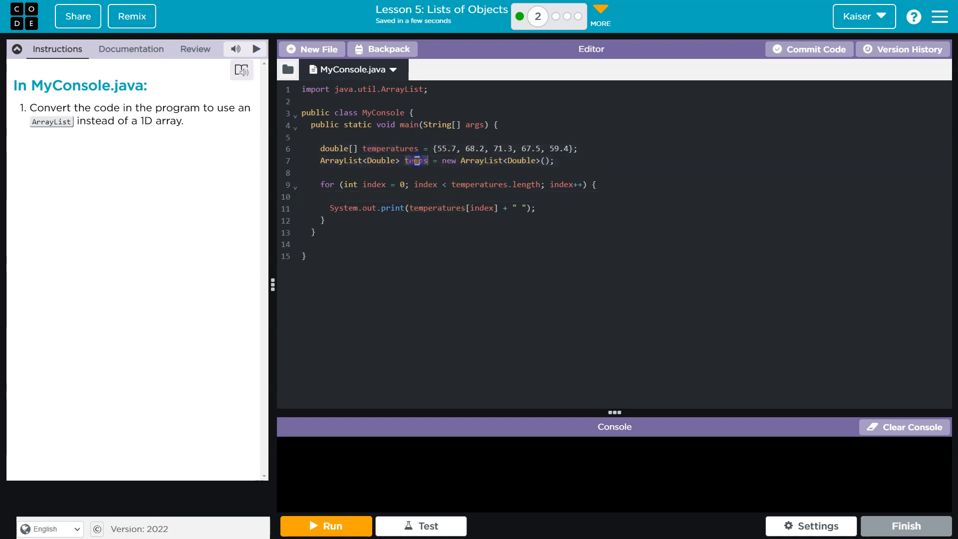
pyautogui.write('temps')
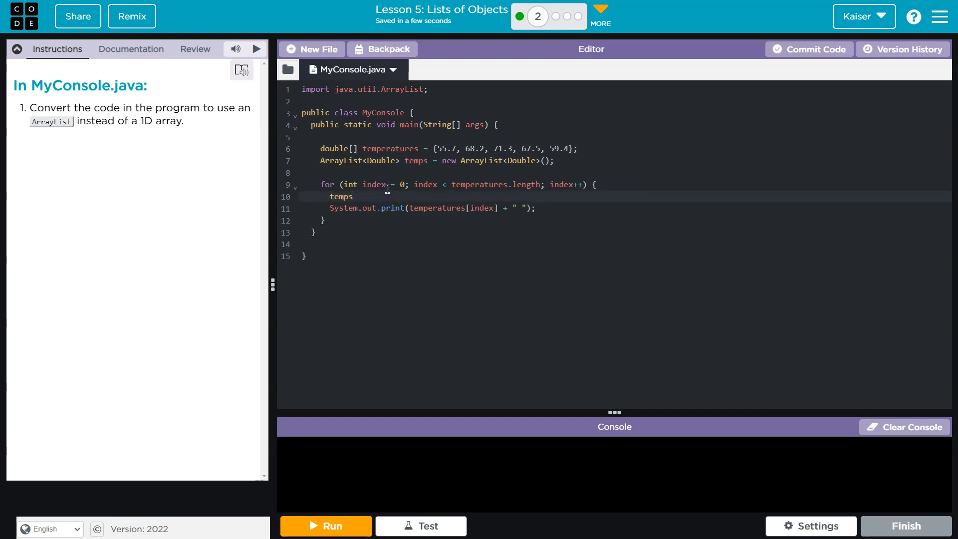
pyautogui.write('.add')
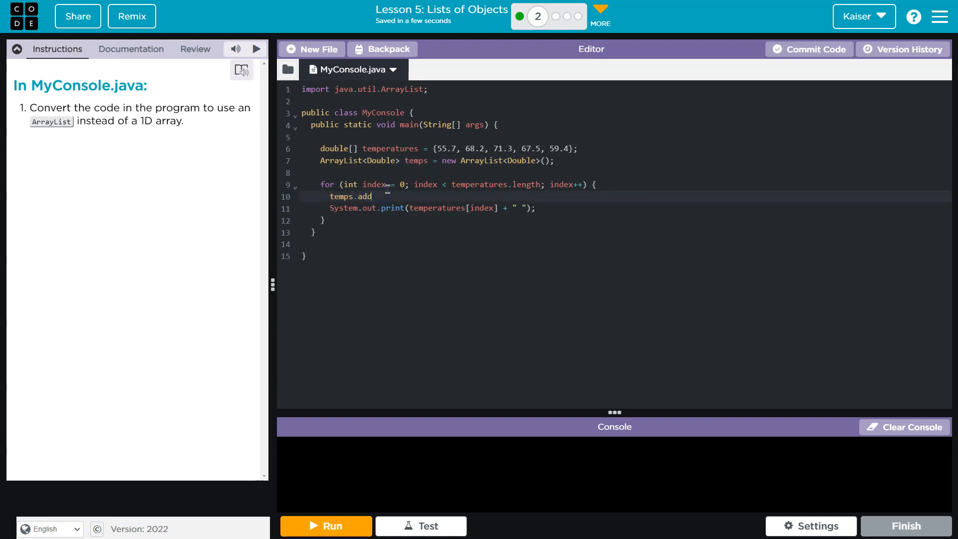
pyautogui.write('(temp)')
pyautogui.write('S')
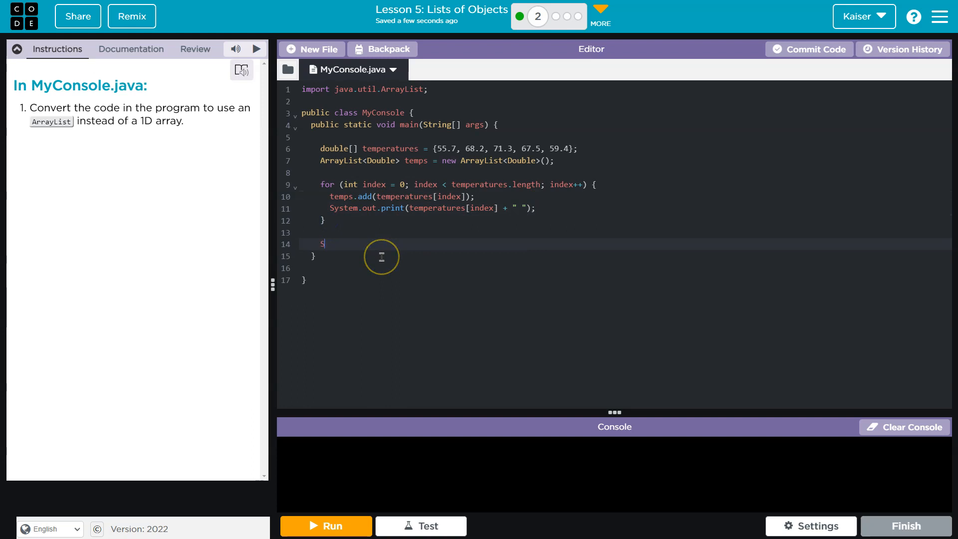
# Add System.out.println(temps) after the loop and run the program
pyautogui.write('ystem.out.println(temps);')
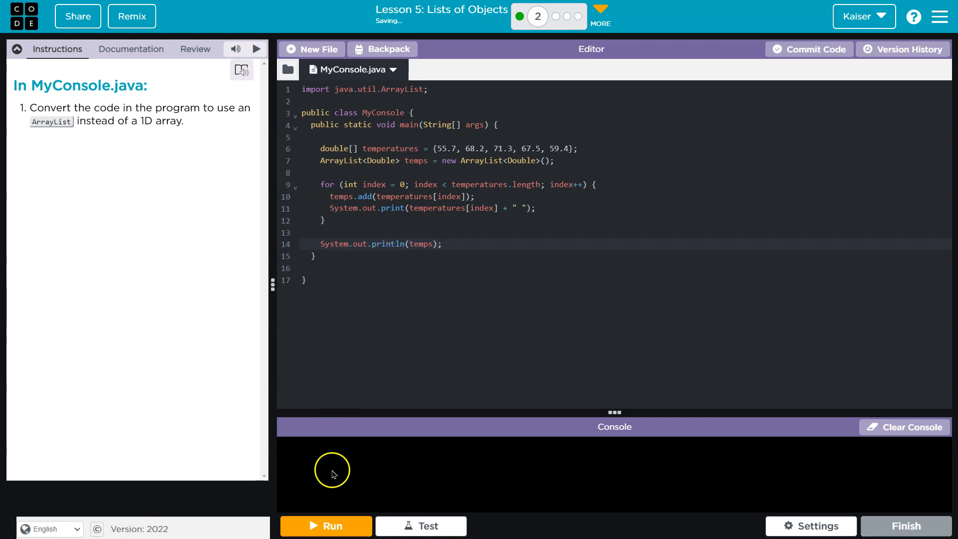
pyautogui.click(324, 525)
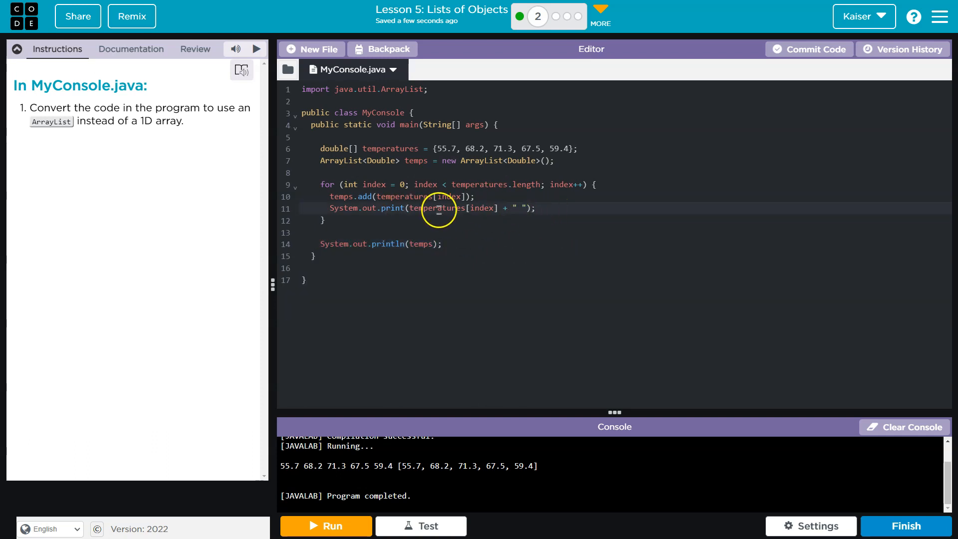
# Print temps.get(index) in the loop instead of the array element, then run
pyautogui.doubleClick(341, 196)
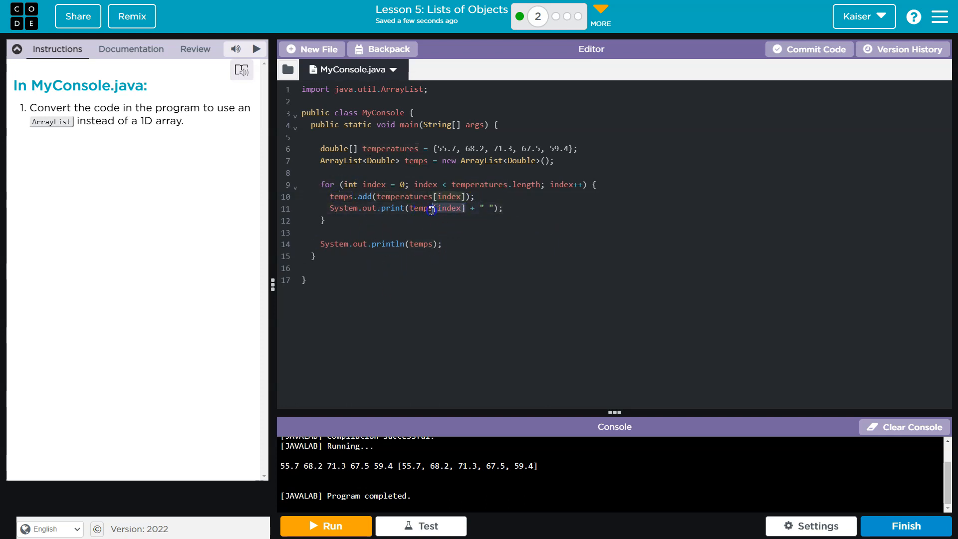
pyautogui.write('.get')
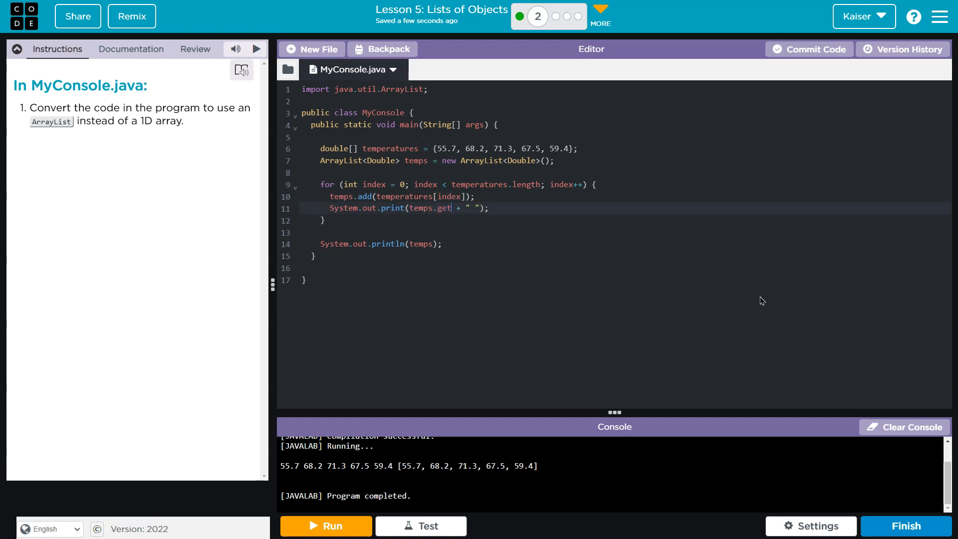
pyautogui.write('()')
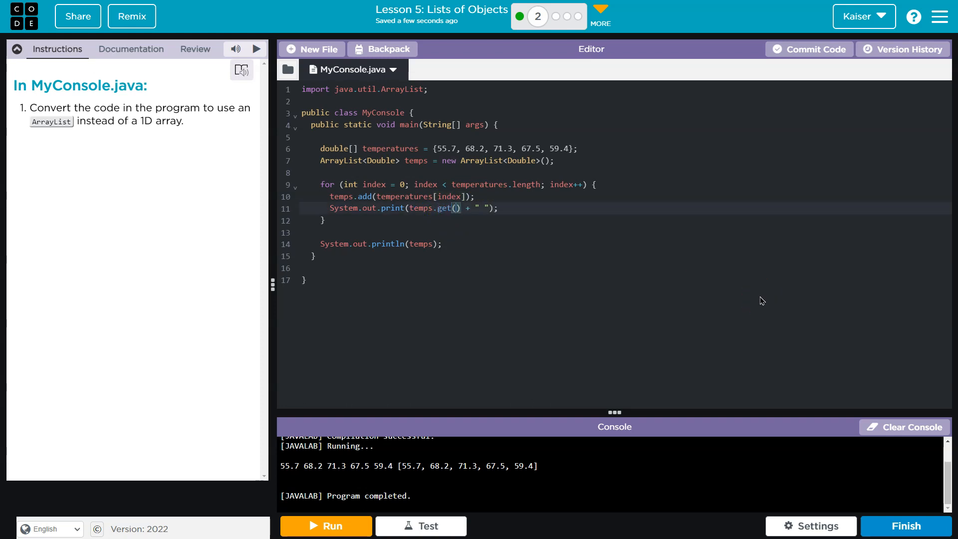
pyautogui.write('index')
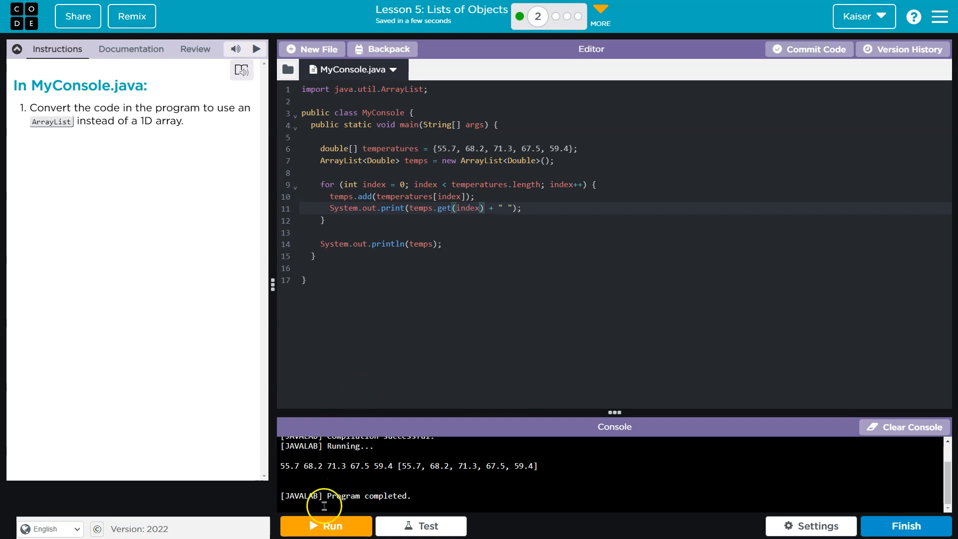
pyautogui.click(325, 526)
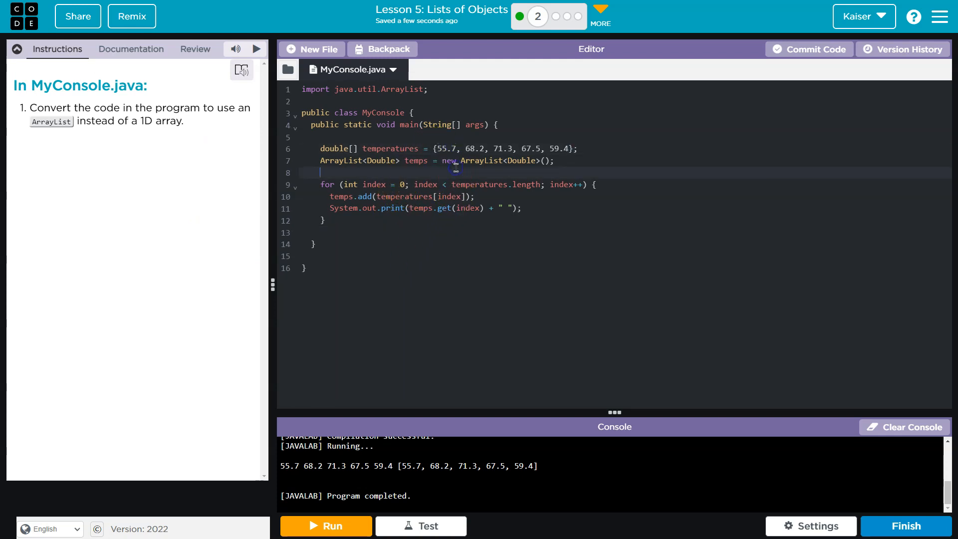
# Add temps.add(55.7) and temps.add(68.2) after the temps declaration
pyautogui.write('tem')
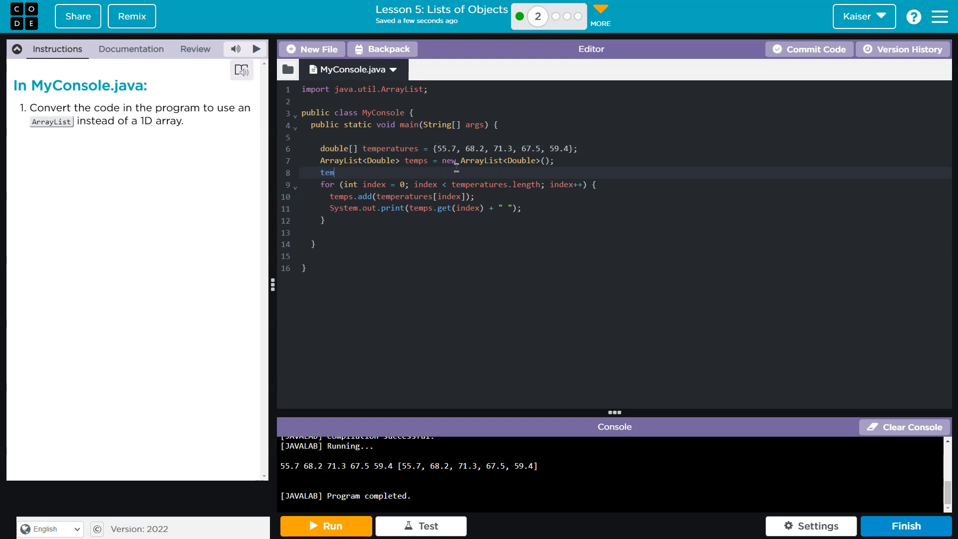
pyautogui.write('emps.add(55.7);')
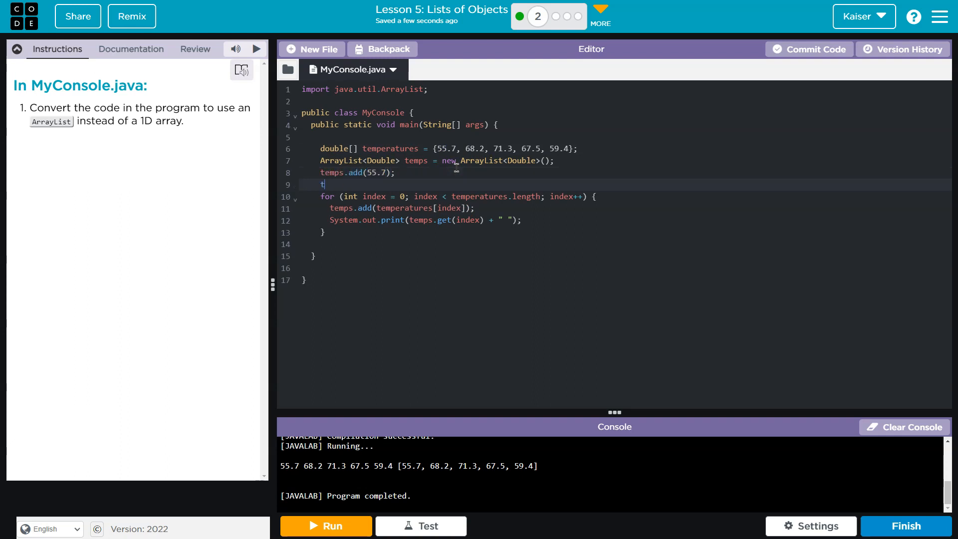
pyautogui.write('emps.add(68.2);')
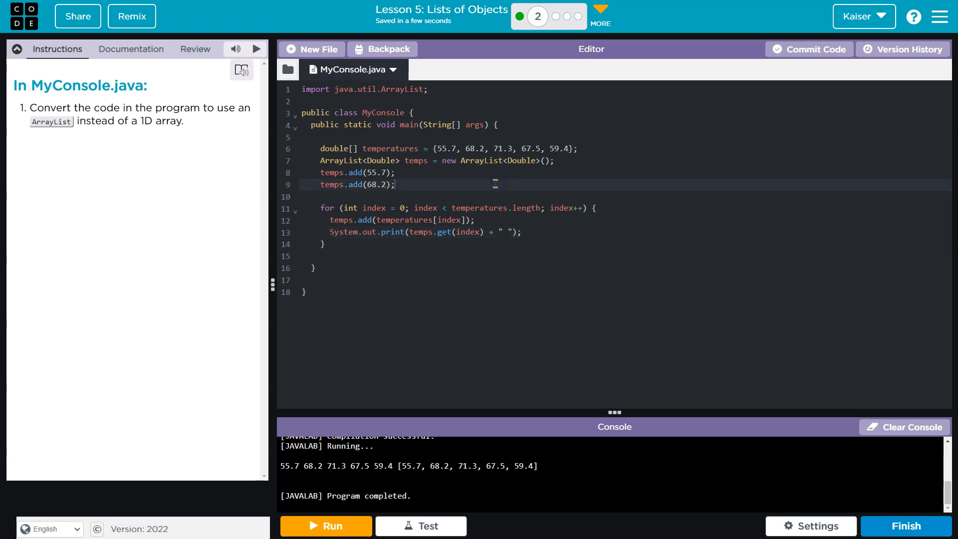
pyautogui.moveTo(484, 191)
pyautogui.write('temps.add(71.3);')
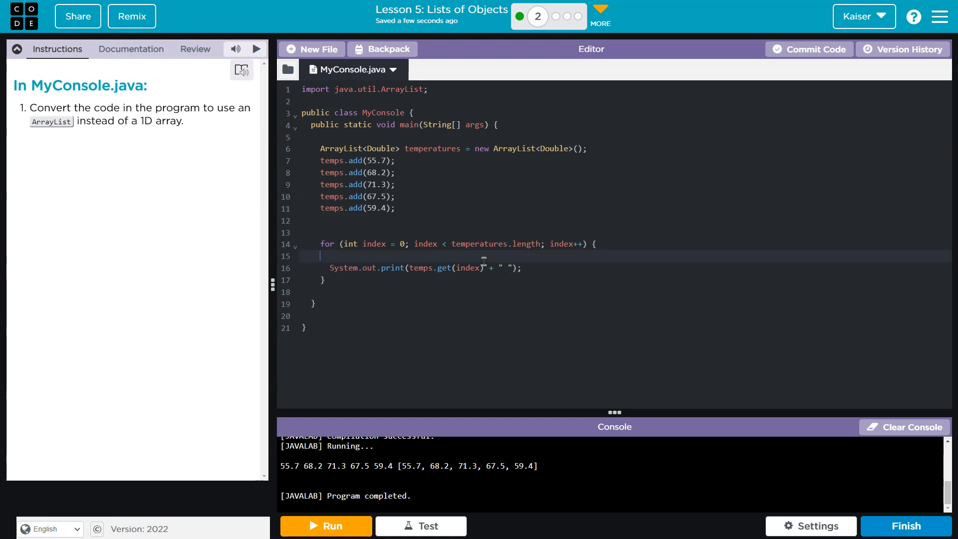
# Remove the blank loop line, use temperatures.size() for the bound, and run
pyautogui.press('Backspace')
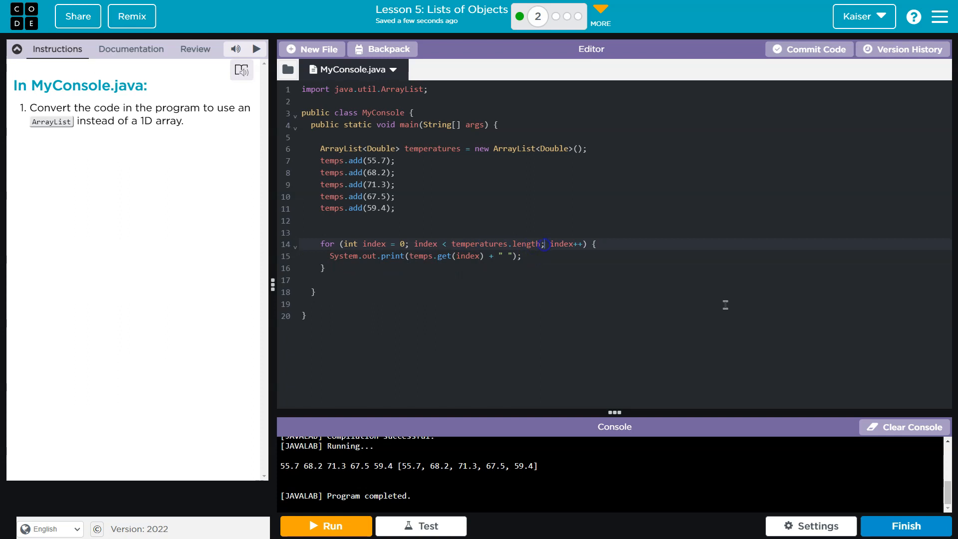
pyautogui.write('()')
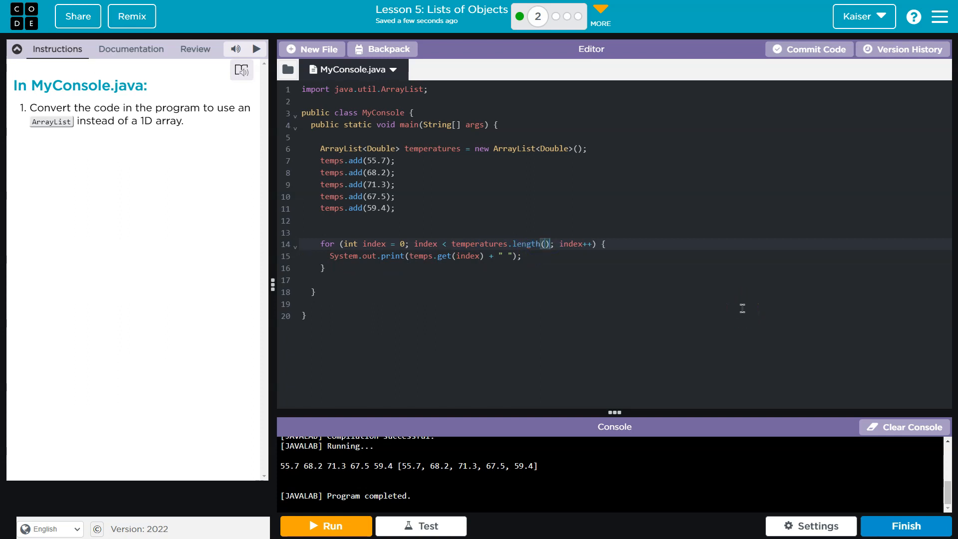
pyautogui.moveTo(533, 245)
pyautogui.write('erature')
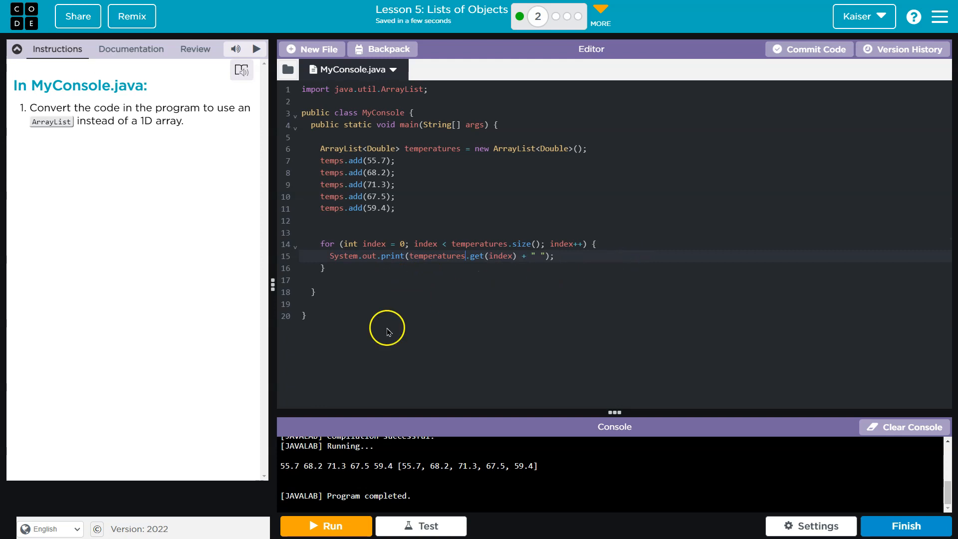
pyautogui.click(325, 525)
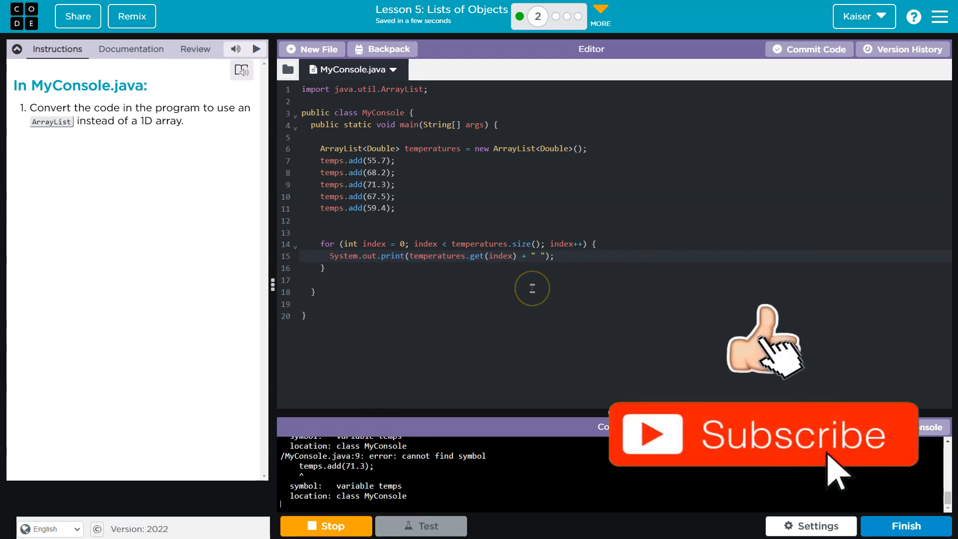
pyautogui.click(325, 526)
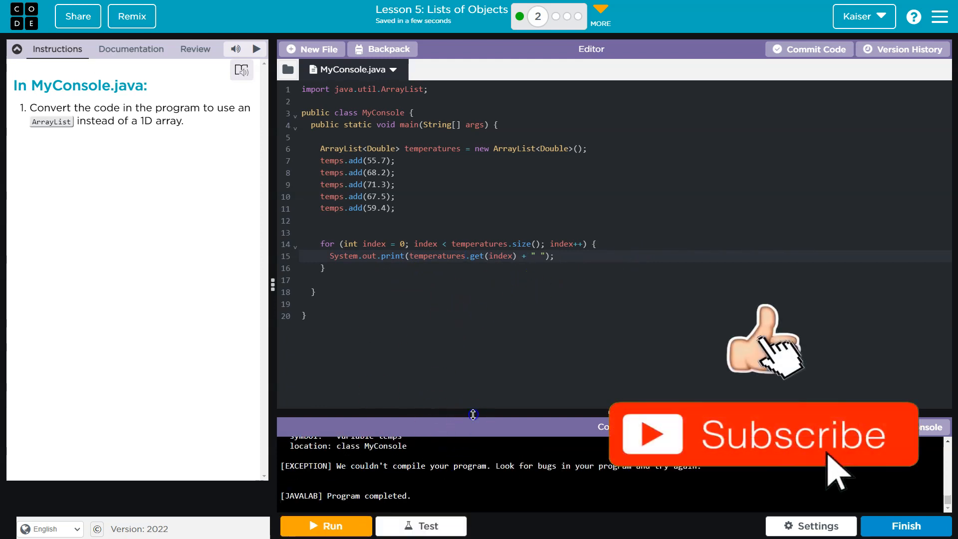